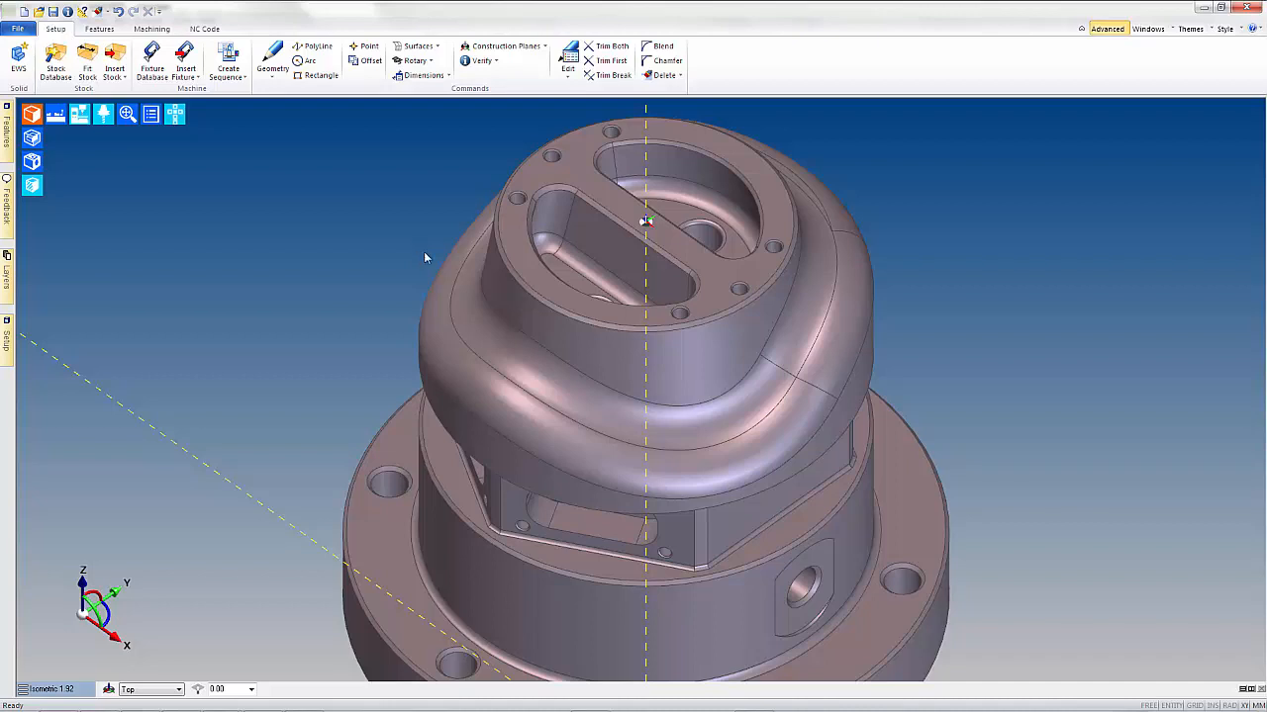
pyautogui.moveTo(497, 304)
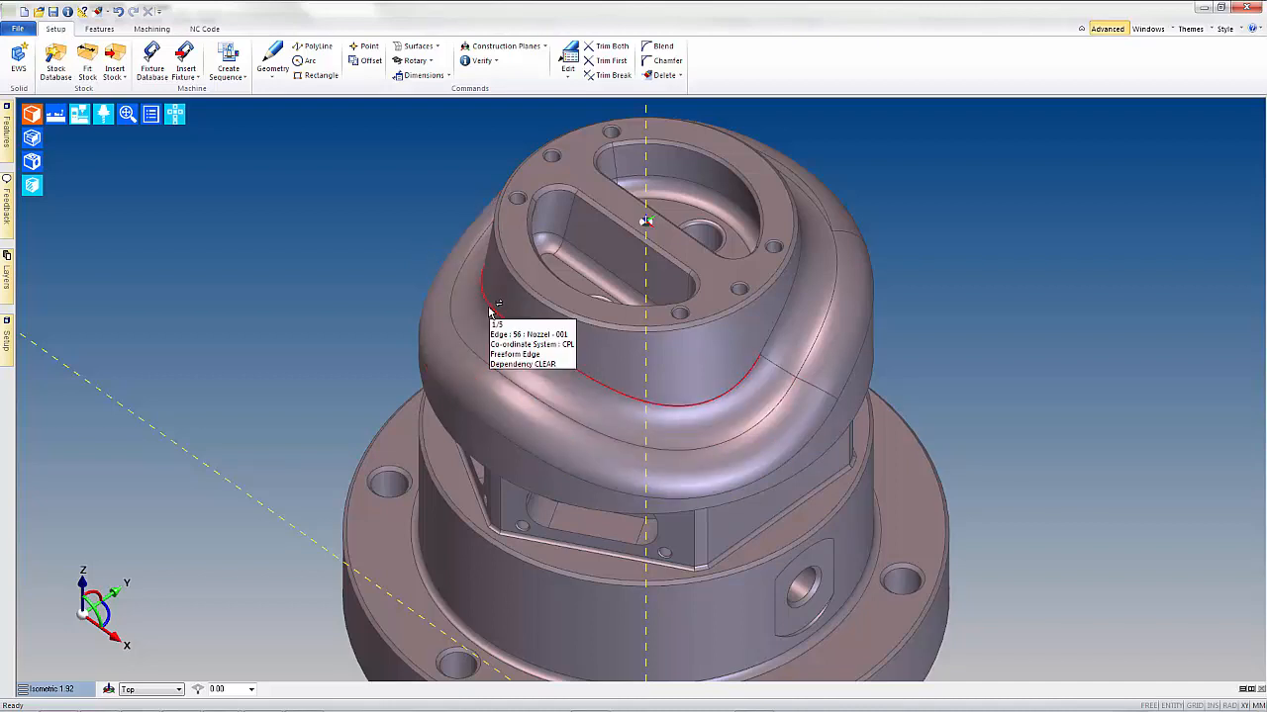
# Step: Copy boundary geometry from the solid's tapered wall face using the Create option
pyautogui.click(273, 60)
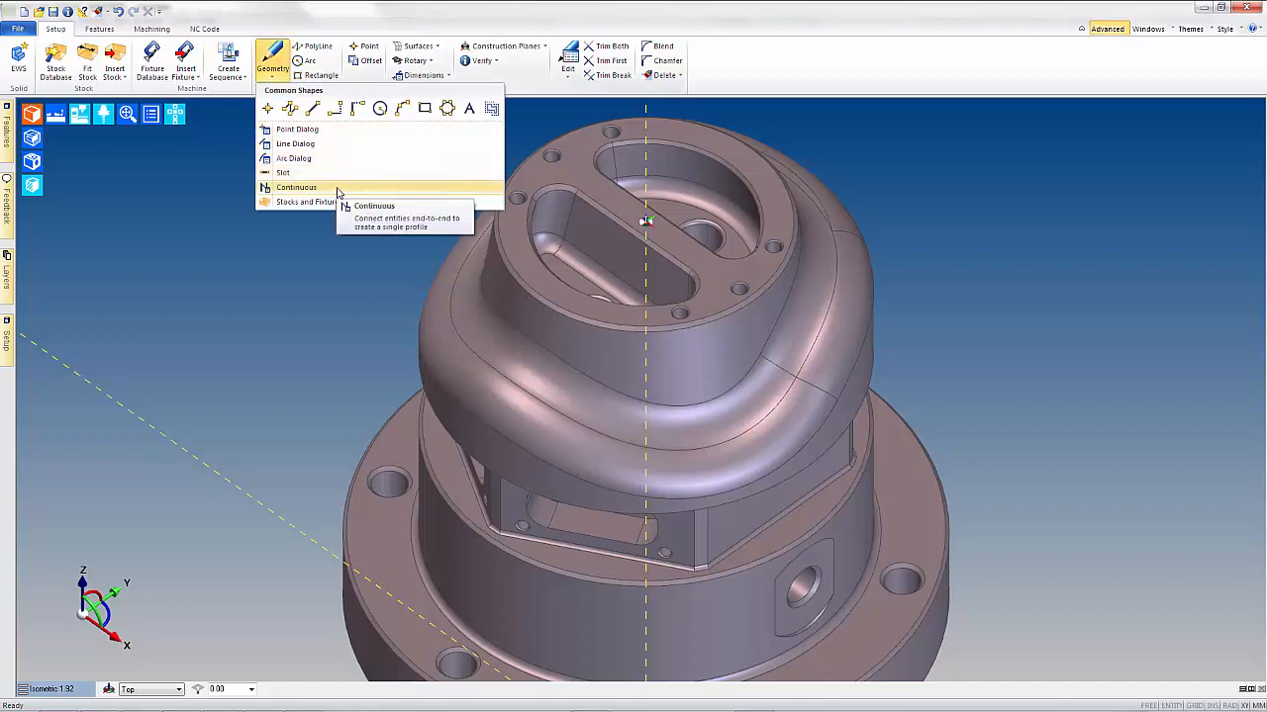
pyautogui.click(99, 27)
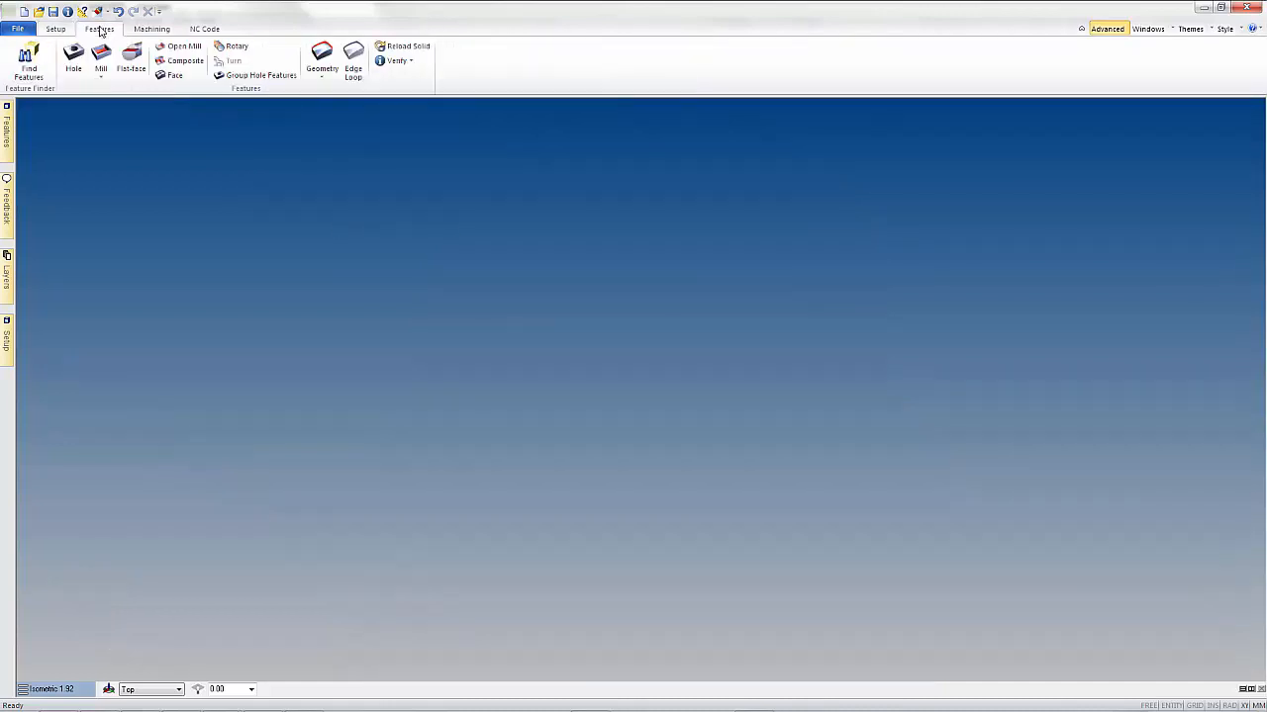
pyautogui.click(321, 59)
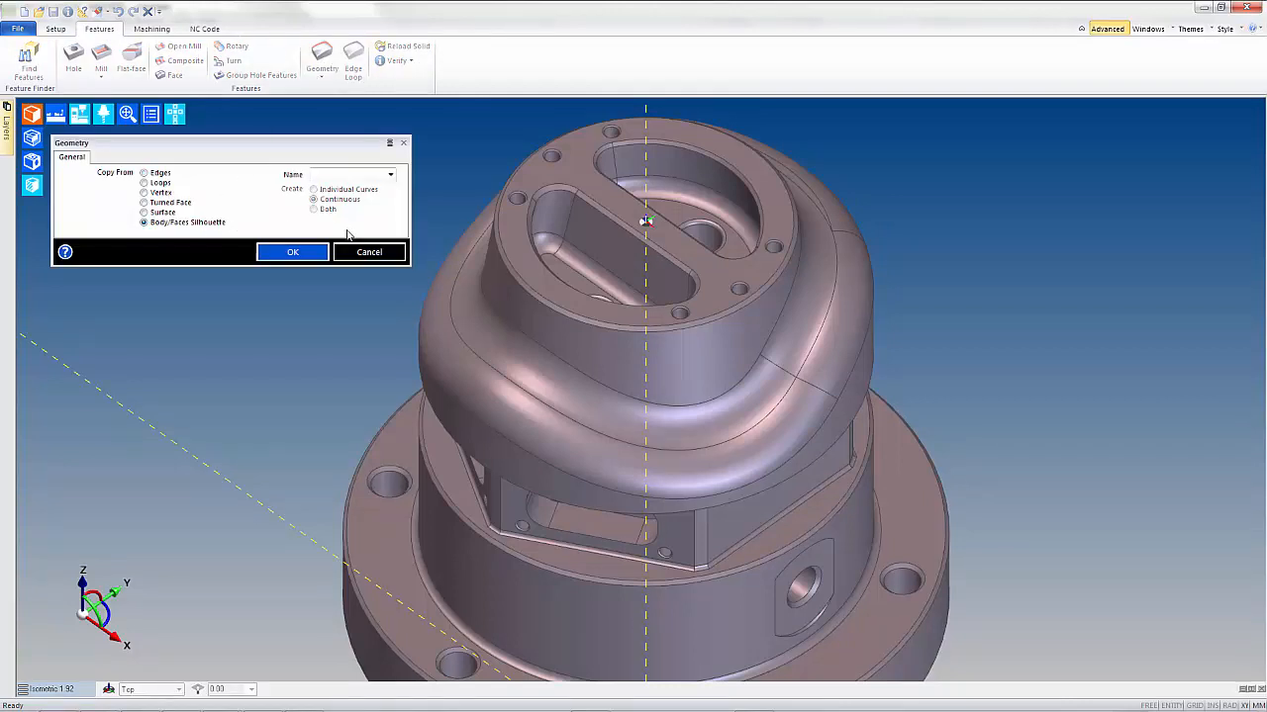
pyautogui.click(293, 251)
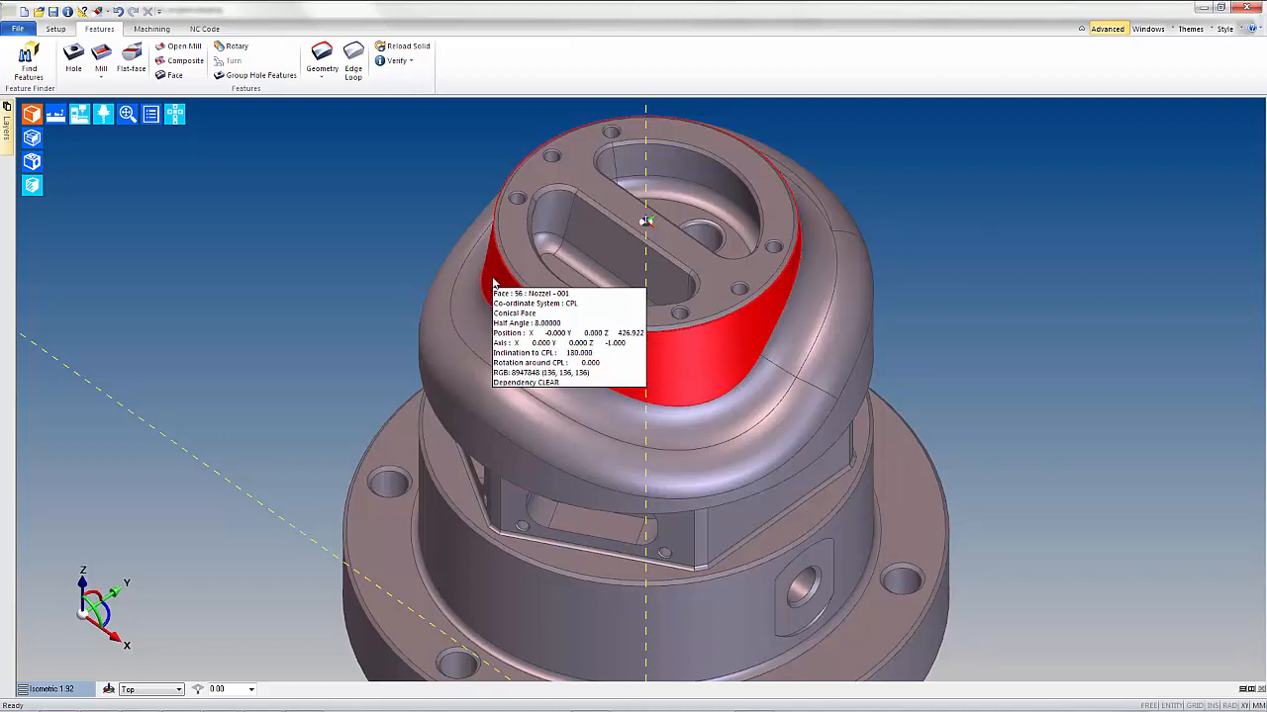
# Step: Create a Profile Mill operation with Tool Control set to Contact
pyautogui.click(150, 29)
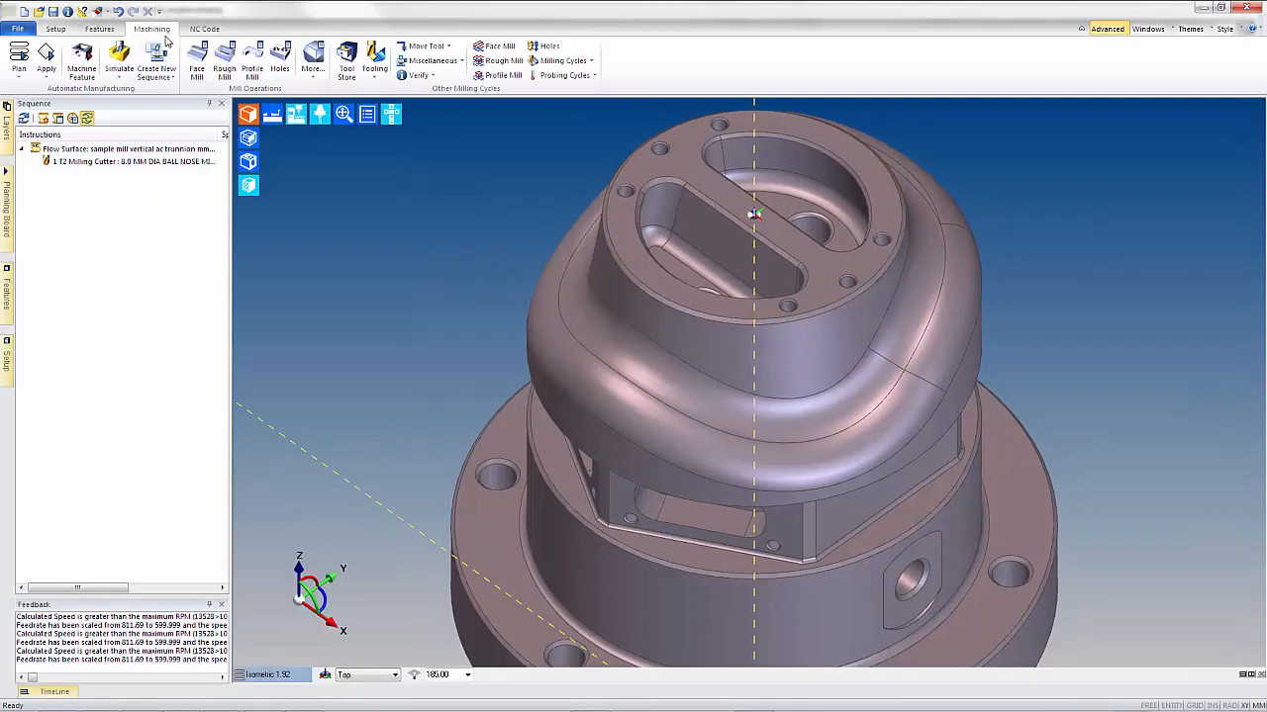
pyautogui.click(503, 75)
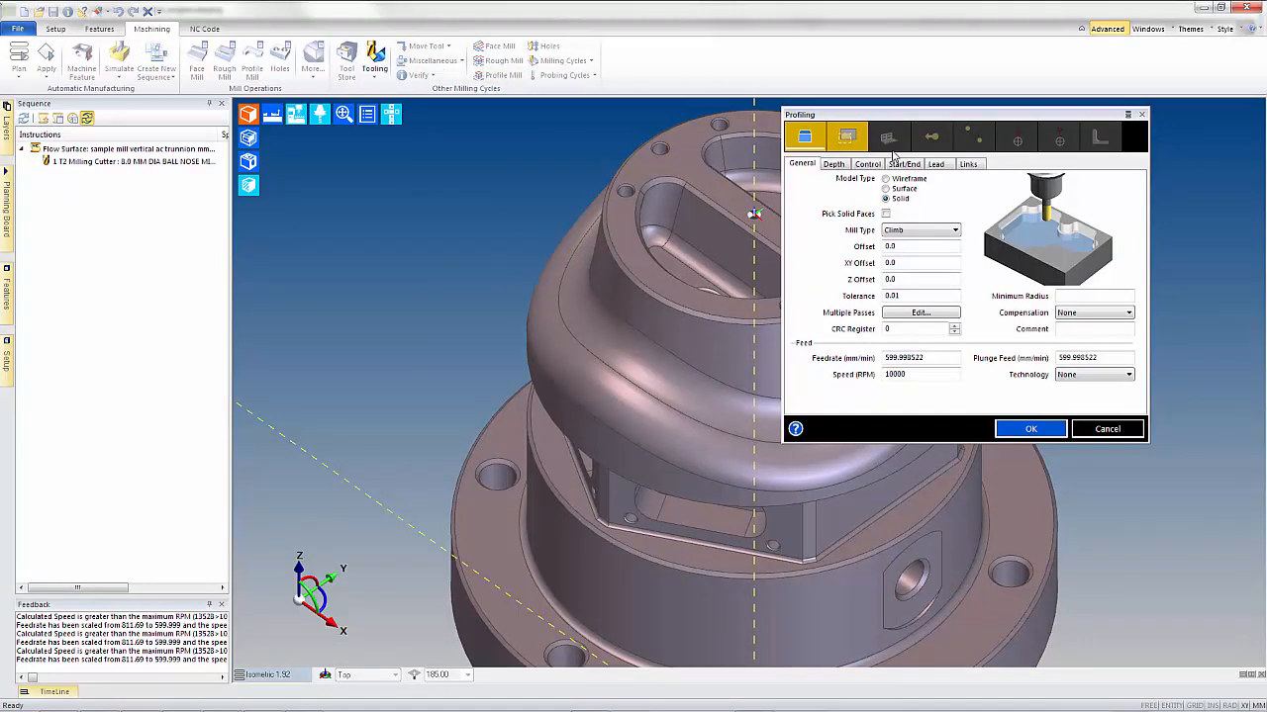
pyautogui.click(867, 162)
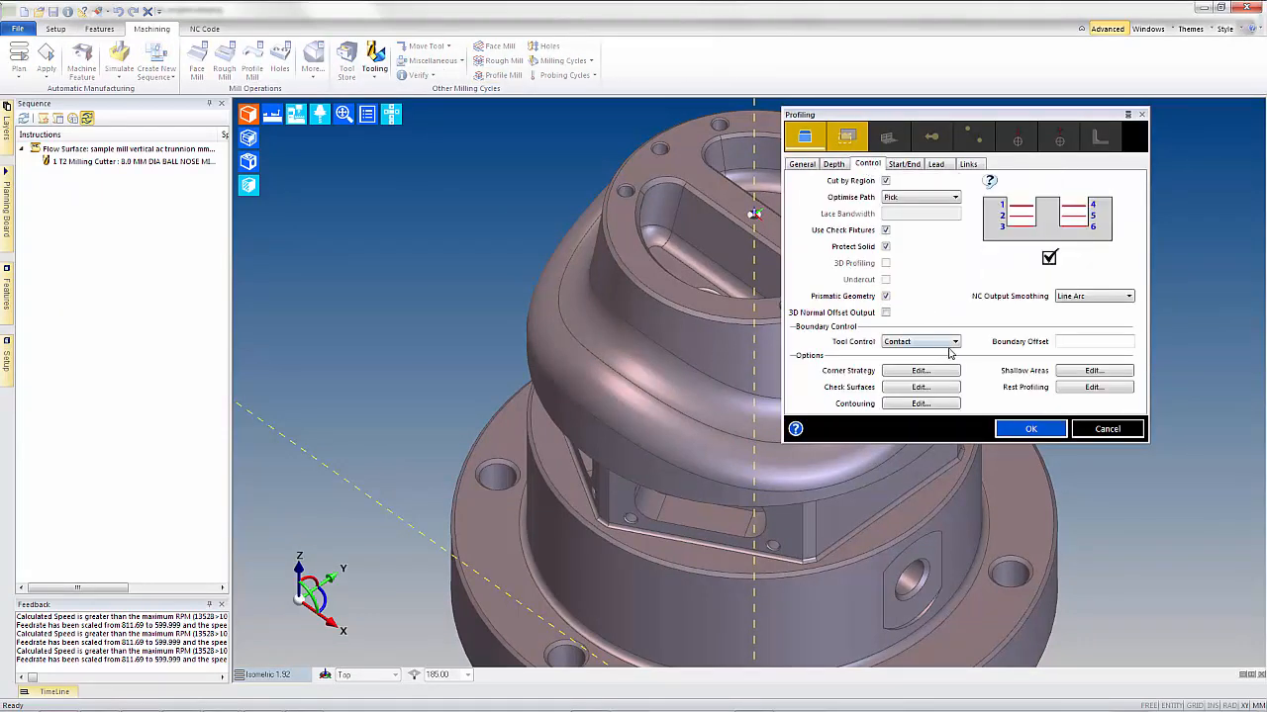
pyautogui.click(953, 340)
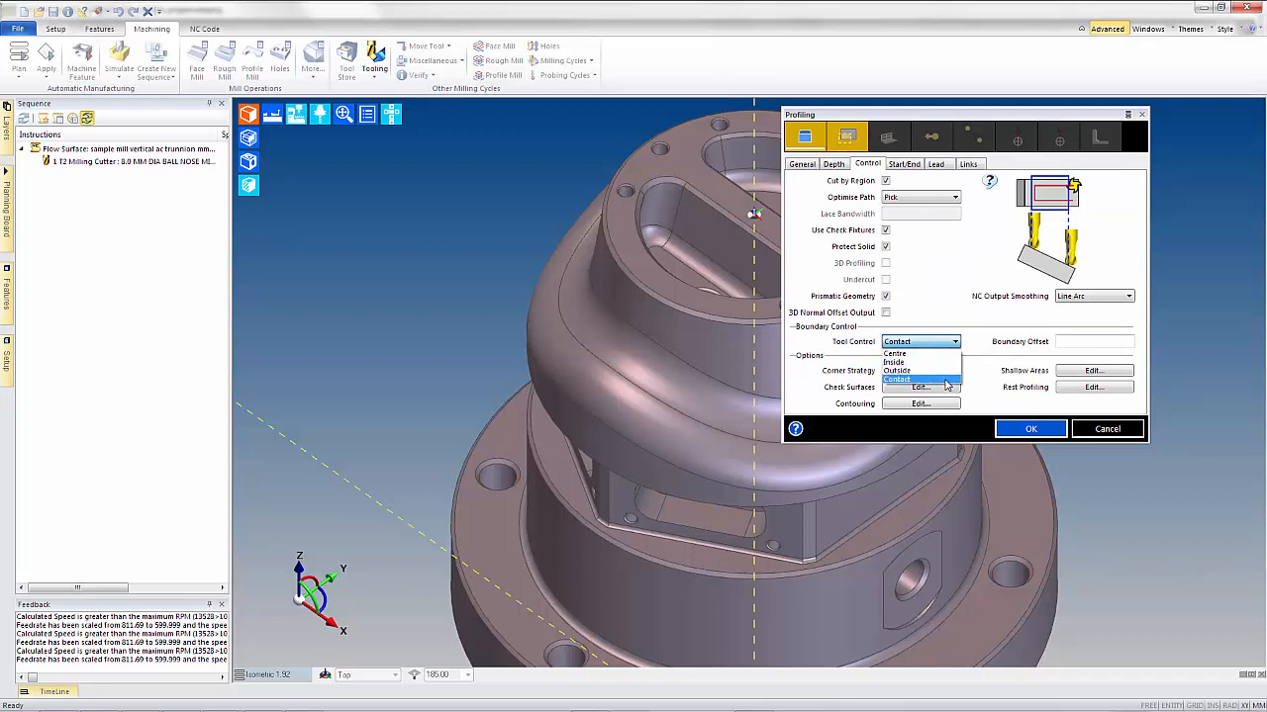
pyautogui.click(894, 380)
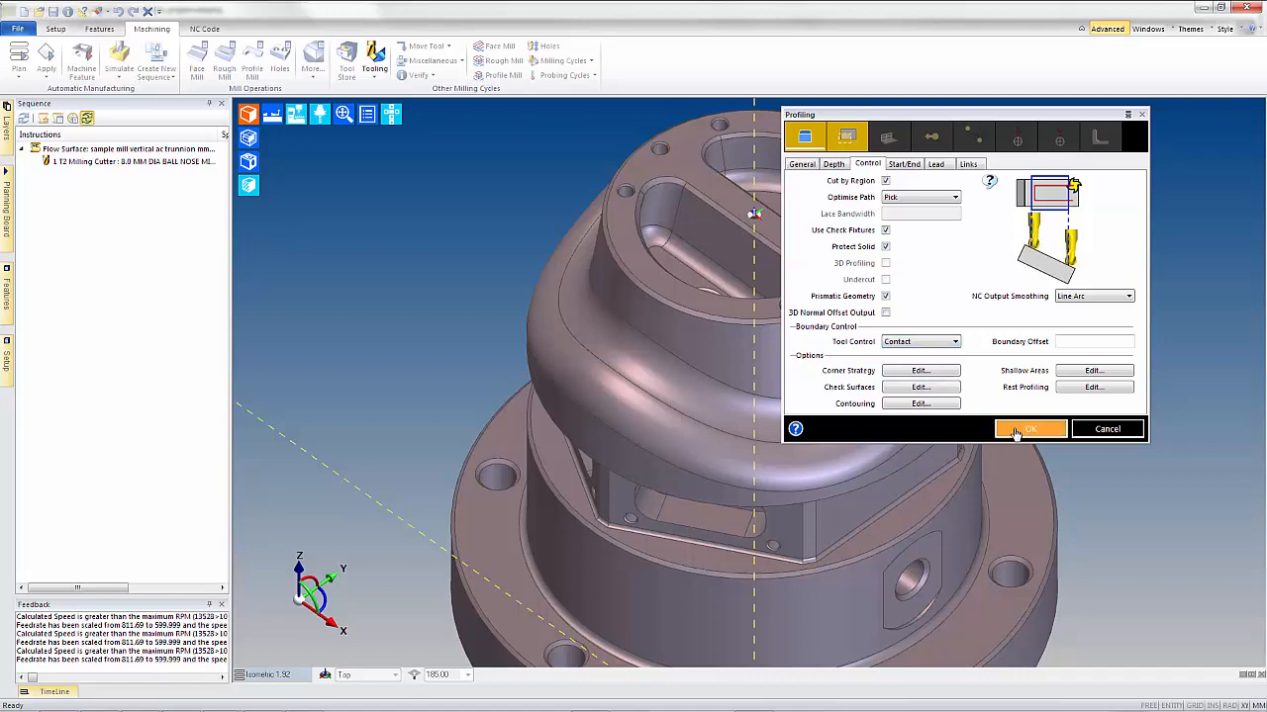
pyautogui.click(1029, 428)
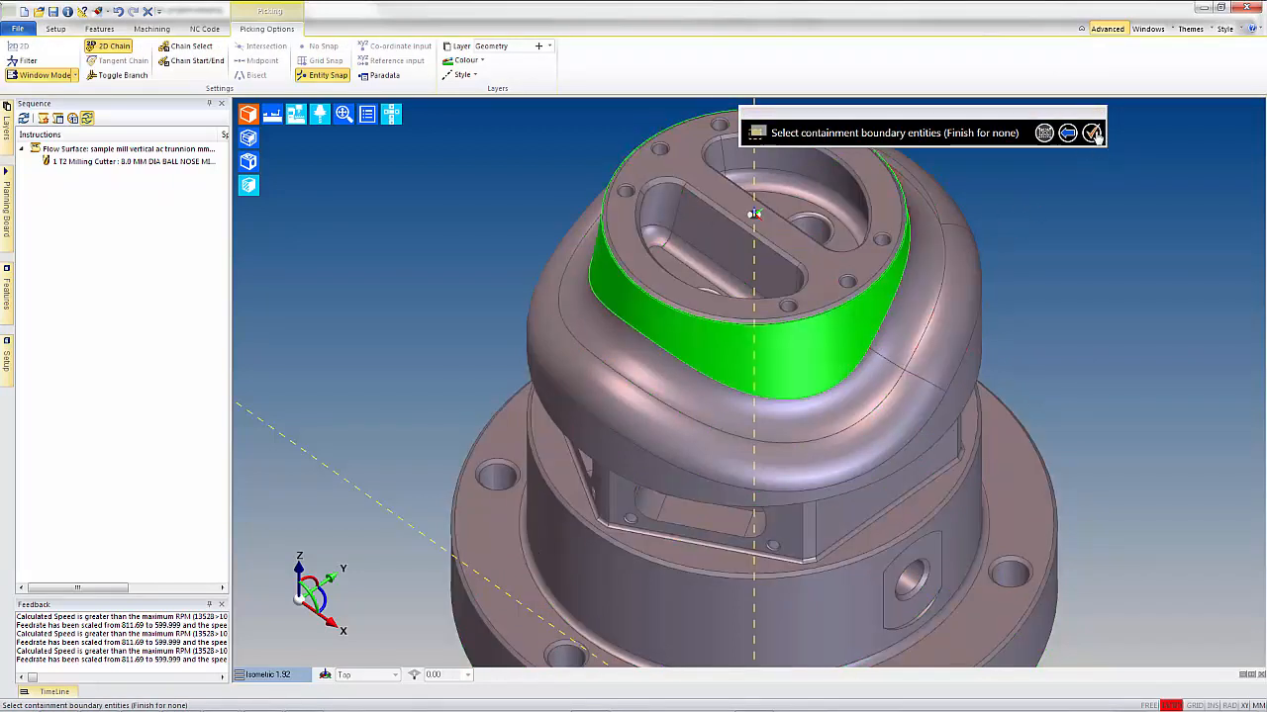
# Step: Contain the profile toolpath within the tapered wall's boundary and finish it
pyautogui.click(1093, 132)
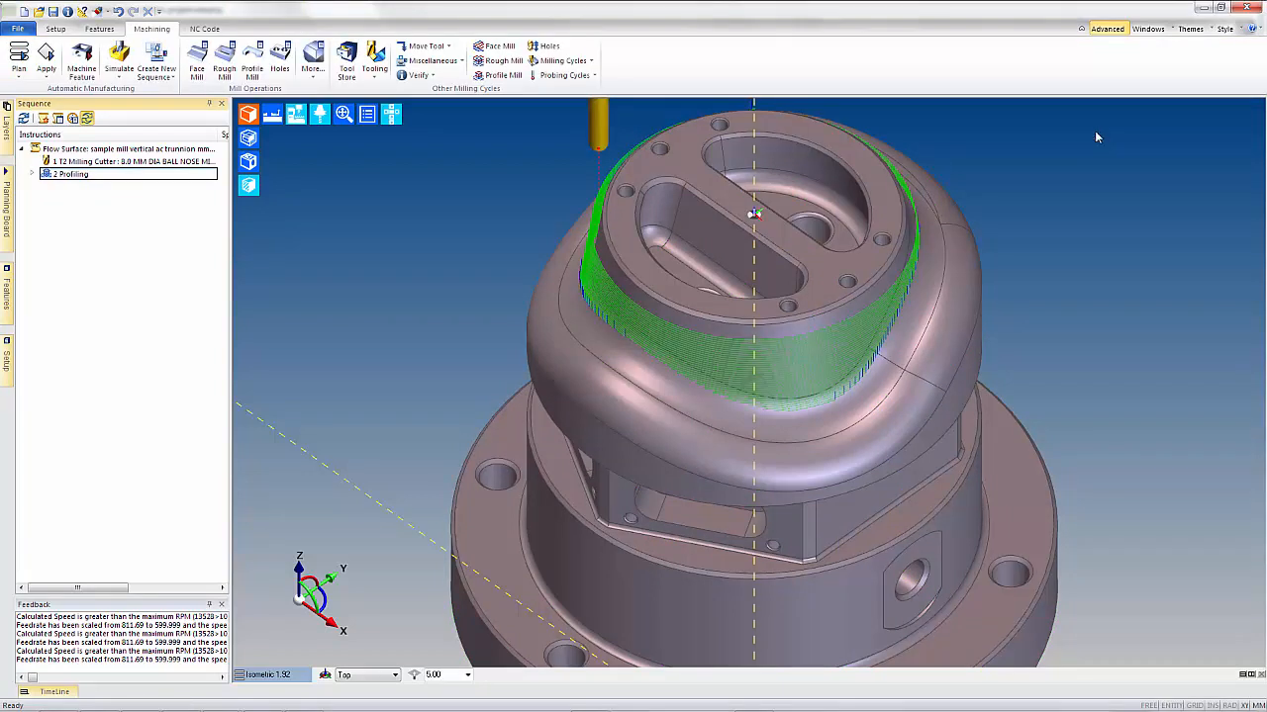
pyautogui.moveTo(946, 91)
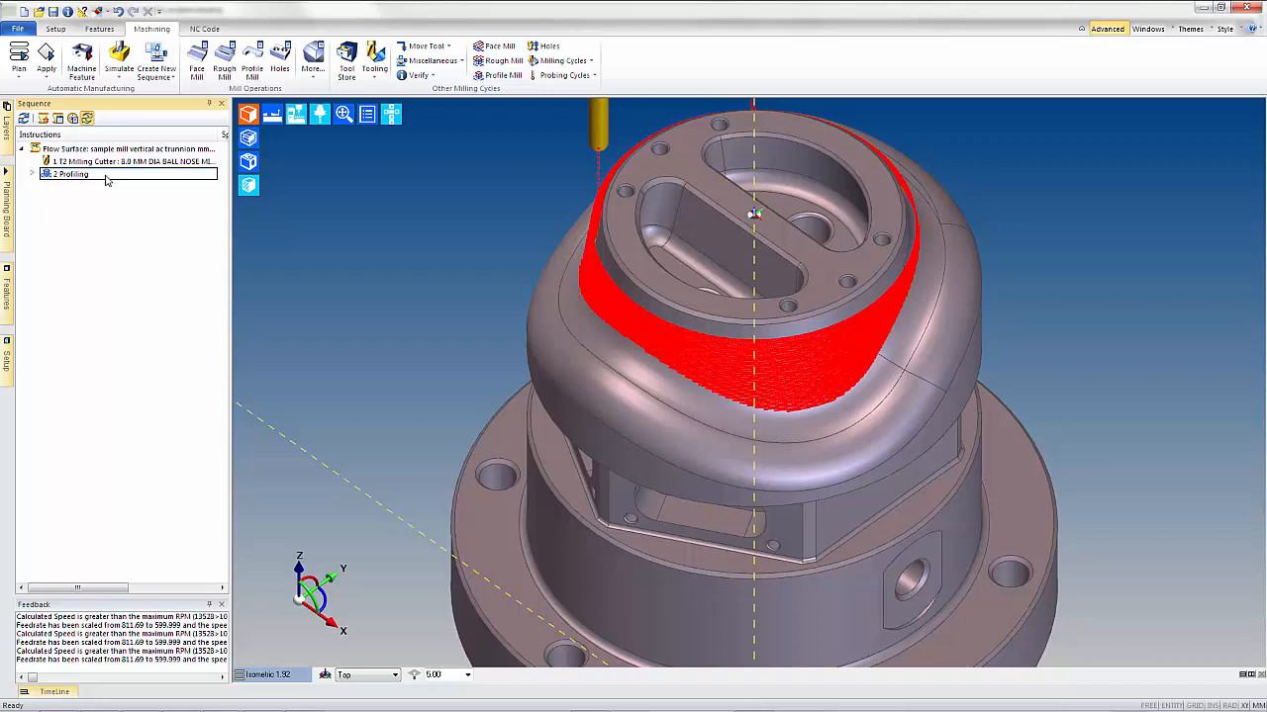
pyautogui.rightClick(69, 174)
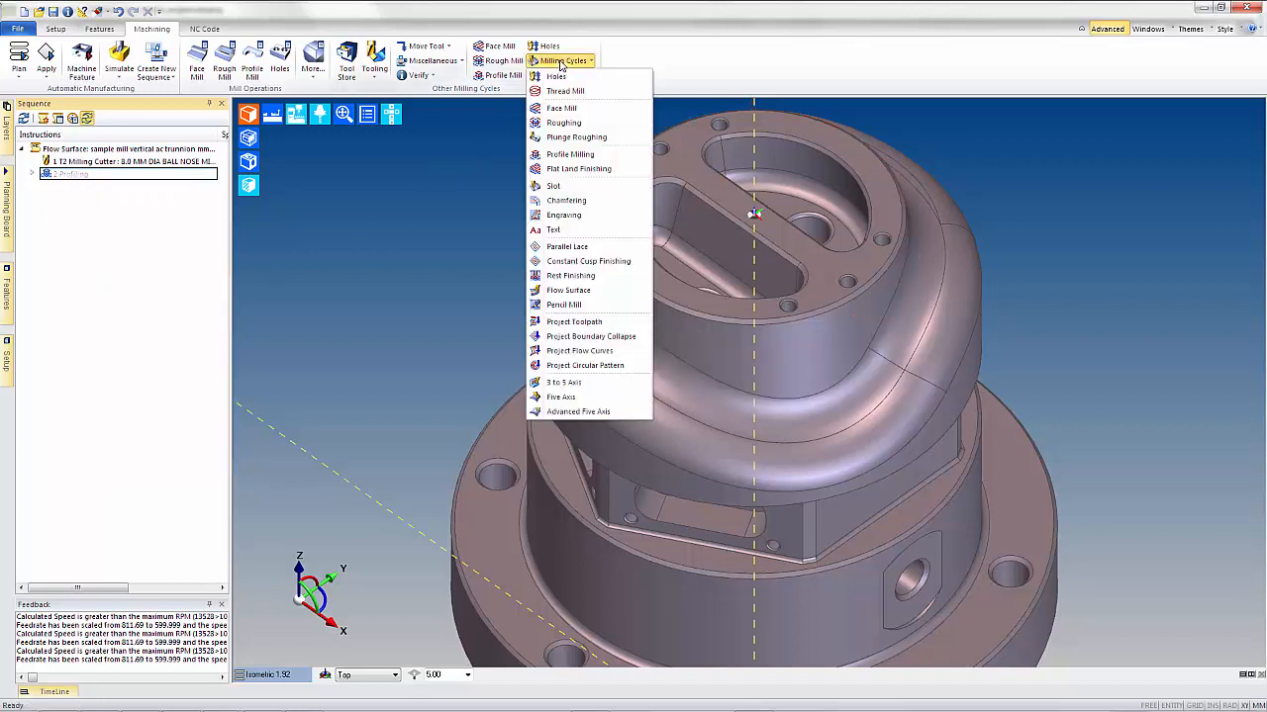
pyautogui.moveTo(587, 261)
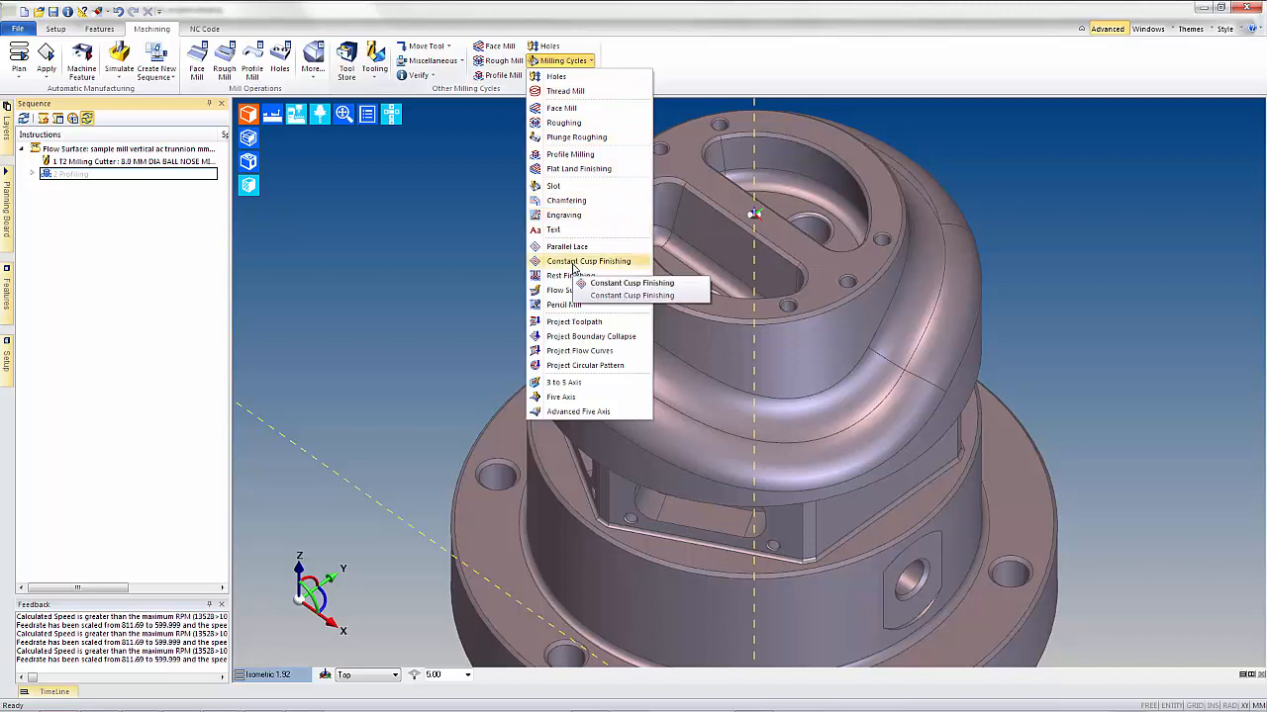
# Step: Create a Constant Cusp Finishing operation over the outer fillet surfaces within their boundary
pyautogui.click(631, 283)
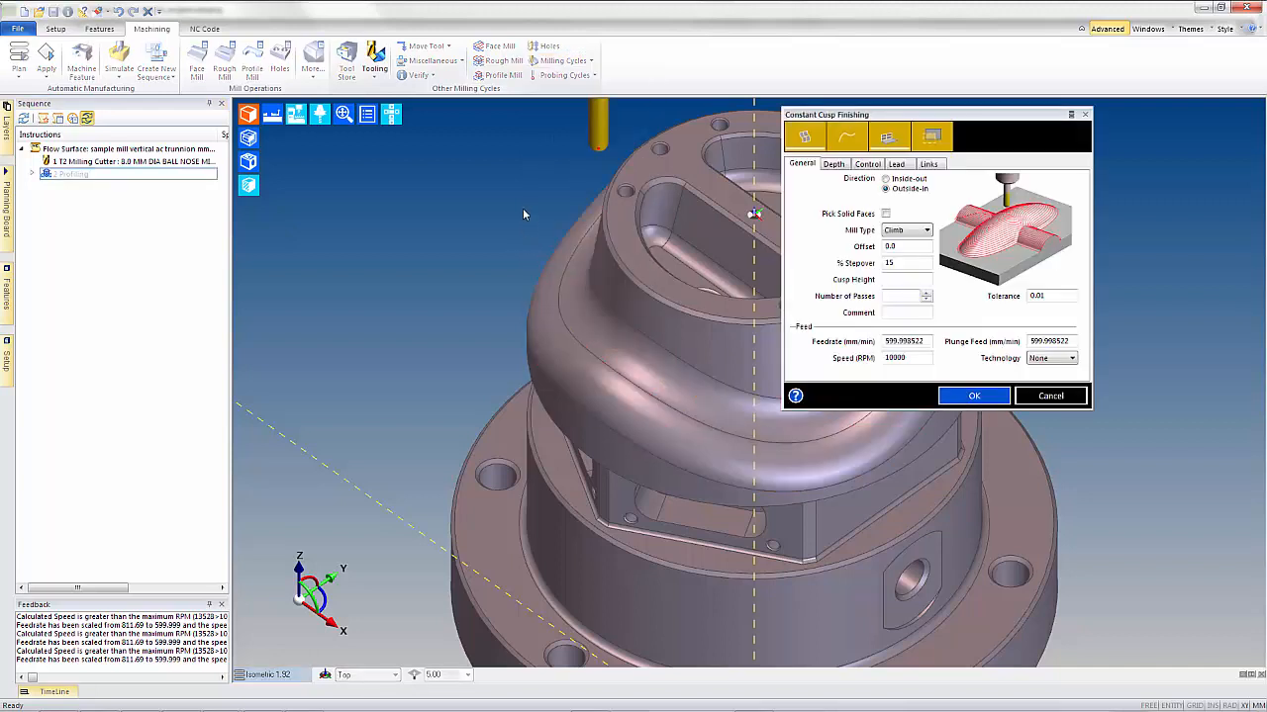
pyautogui.click(867, 162)
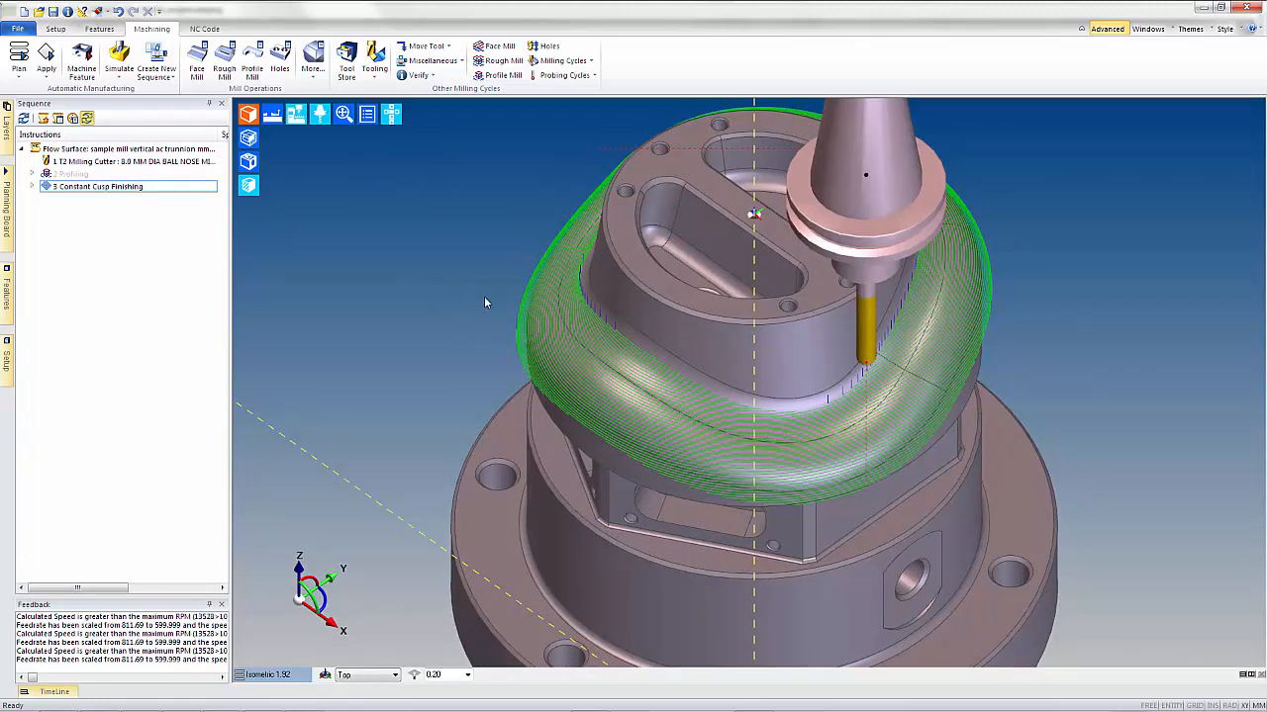
pyautogui.click(97, 186)
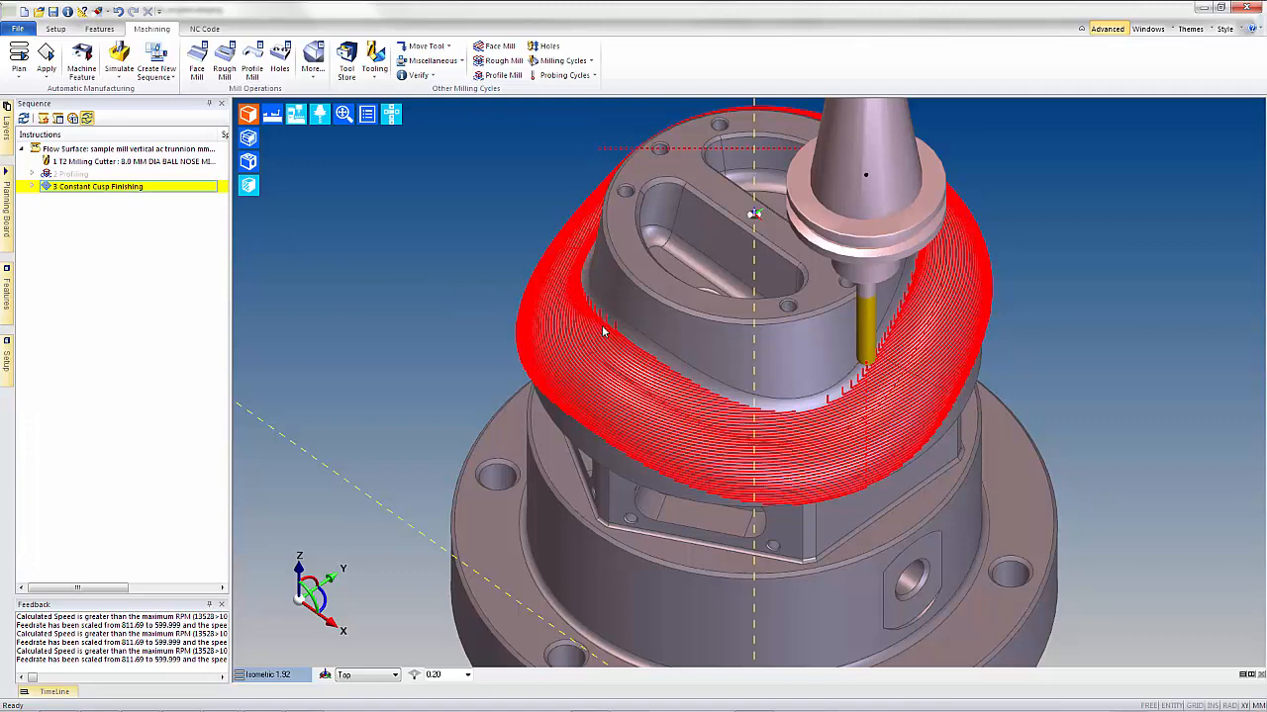
pyautogui.moveTo(590, 301)
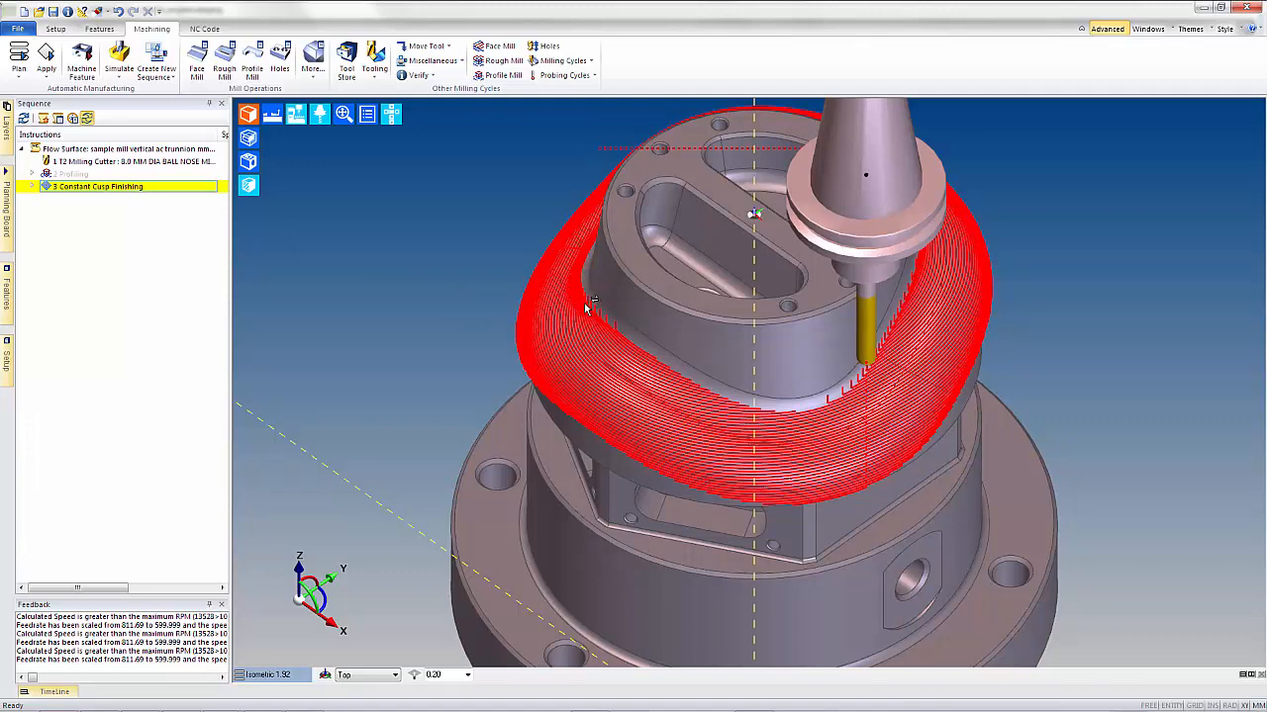
pyautogui.doubleClick(95, 186)
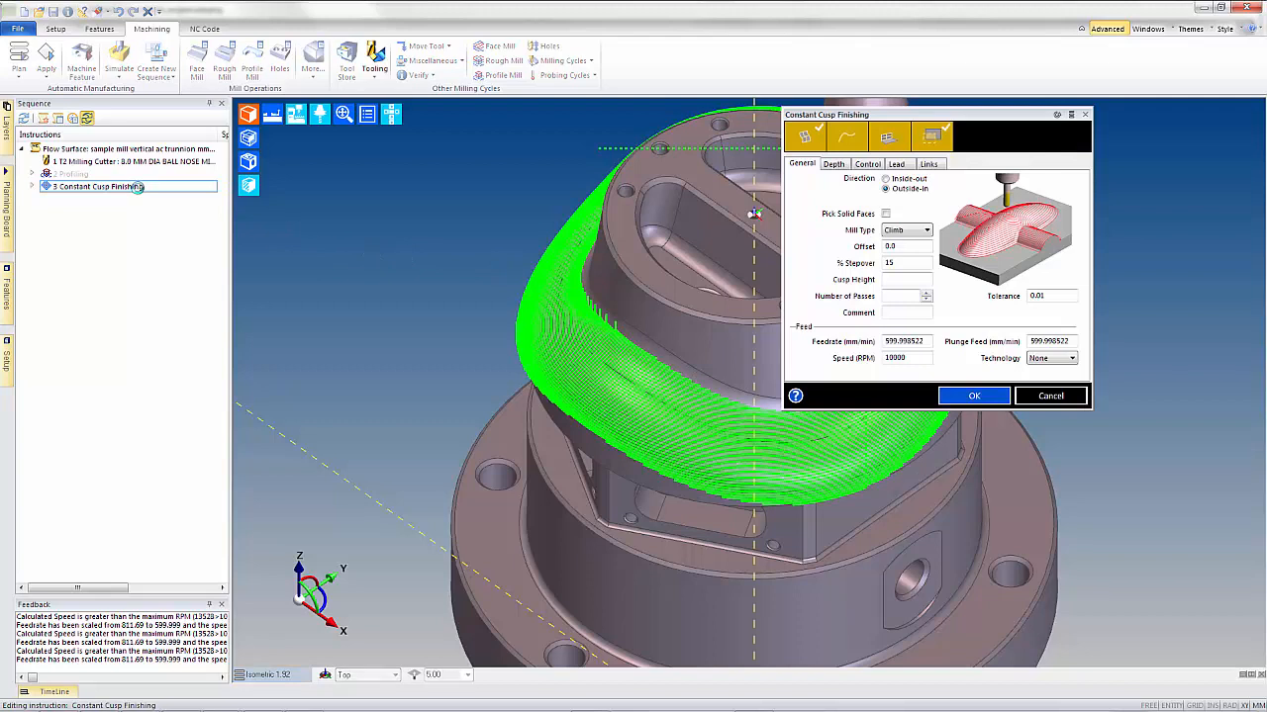
pyautogui.moveTo(930, 134)
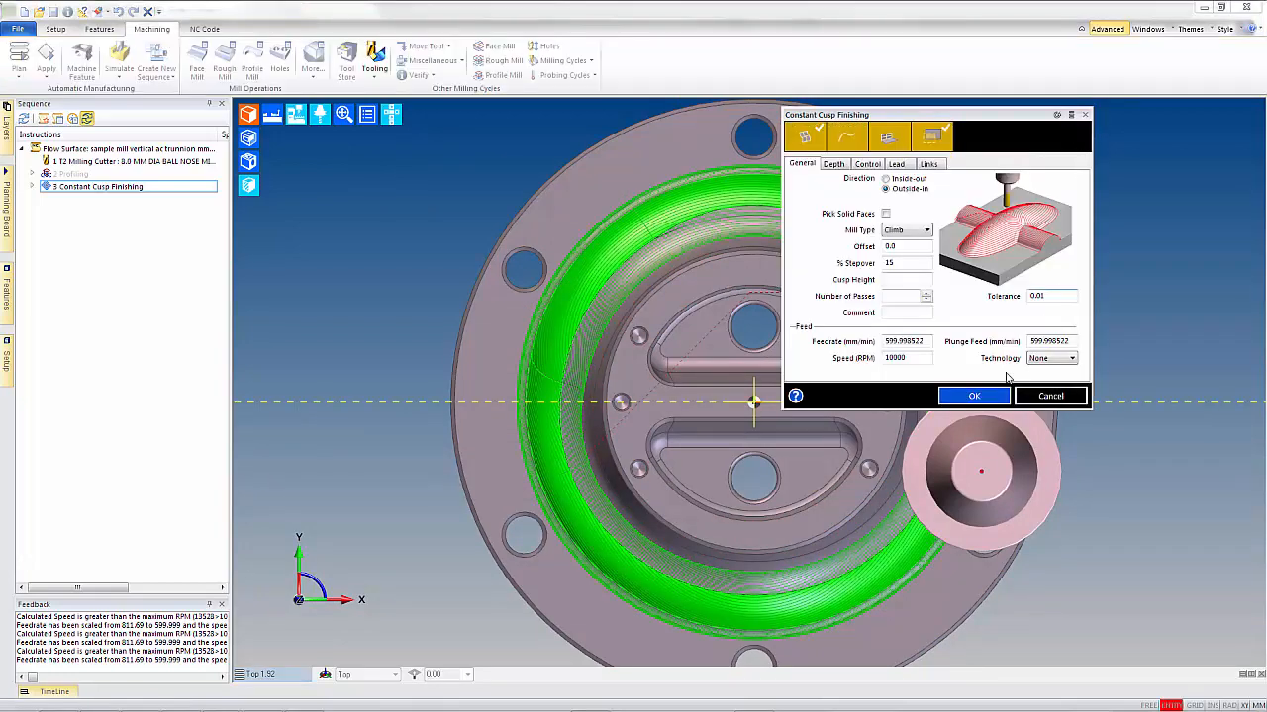
pyautogui.click(974, 396)
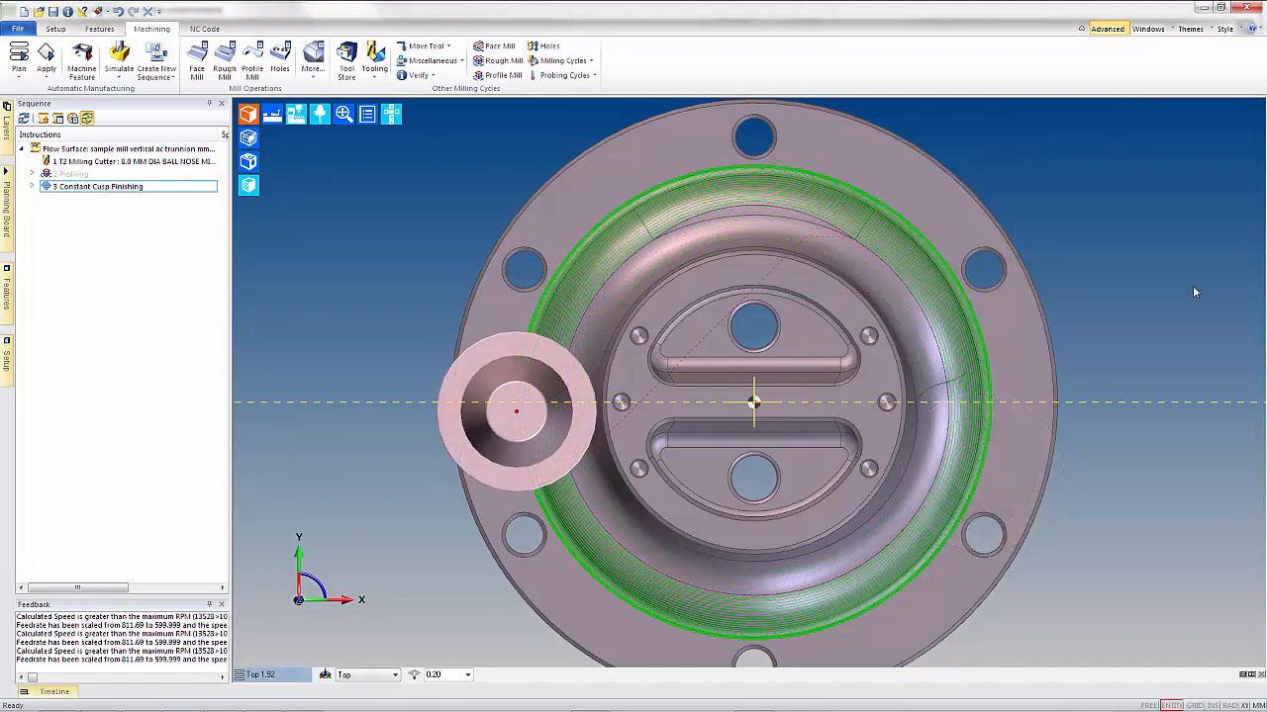